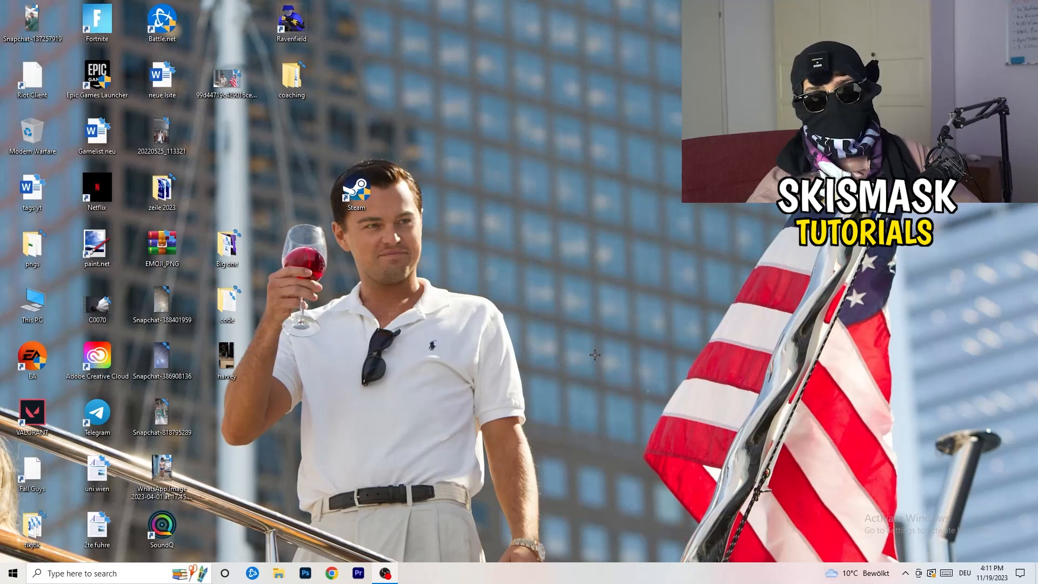
Launch NVIDIA Control Panel from the desktop right-click menu
right_click(594, 355)
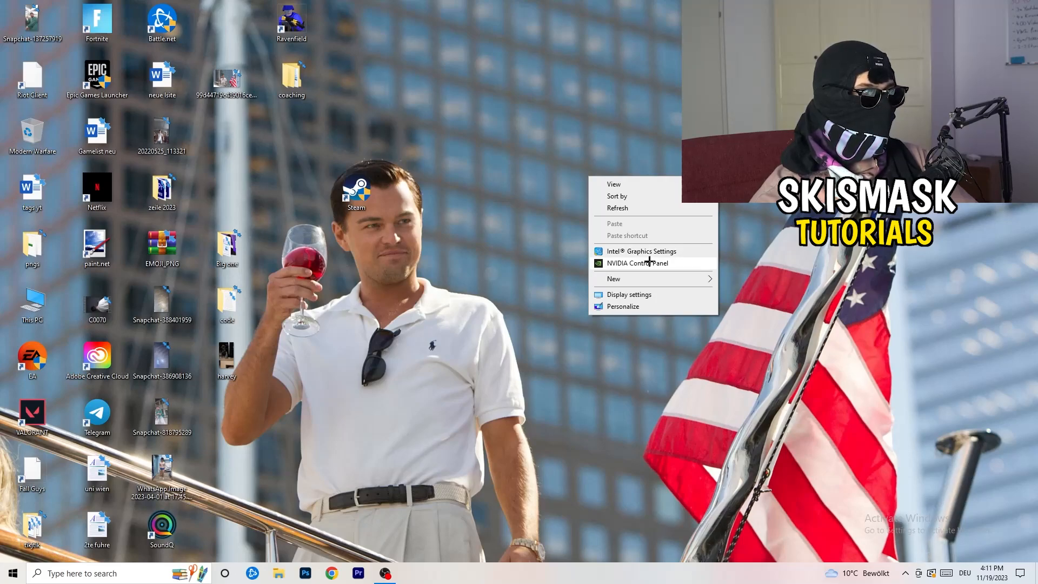
left_click(627, 264)
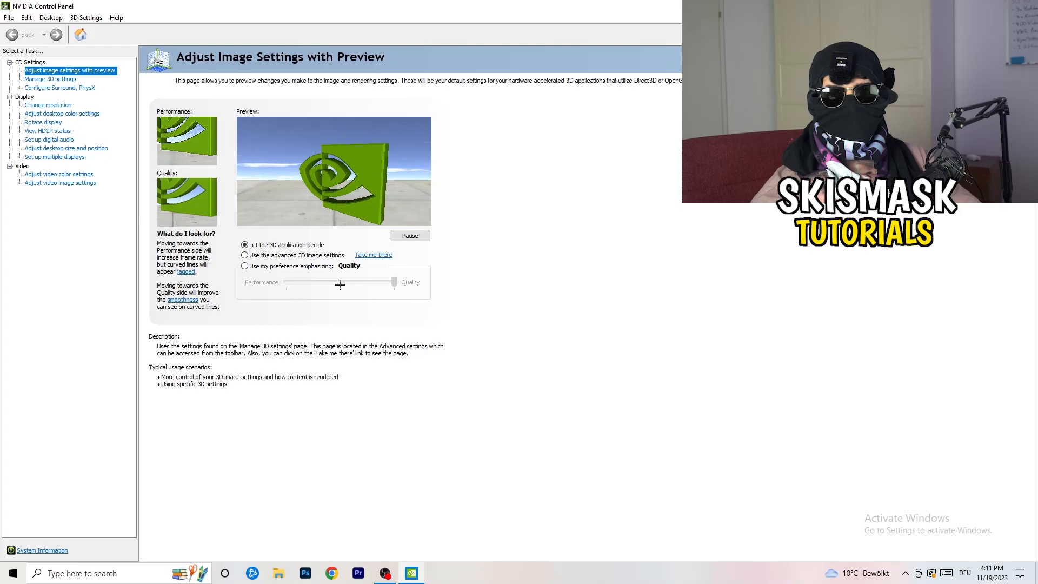
Select 'Let the 3D application decide' for image quality versus performance
left_click(245, 266)
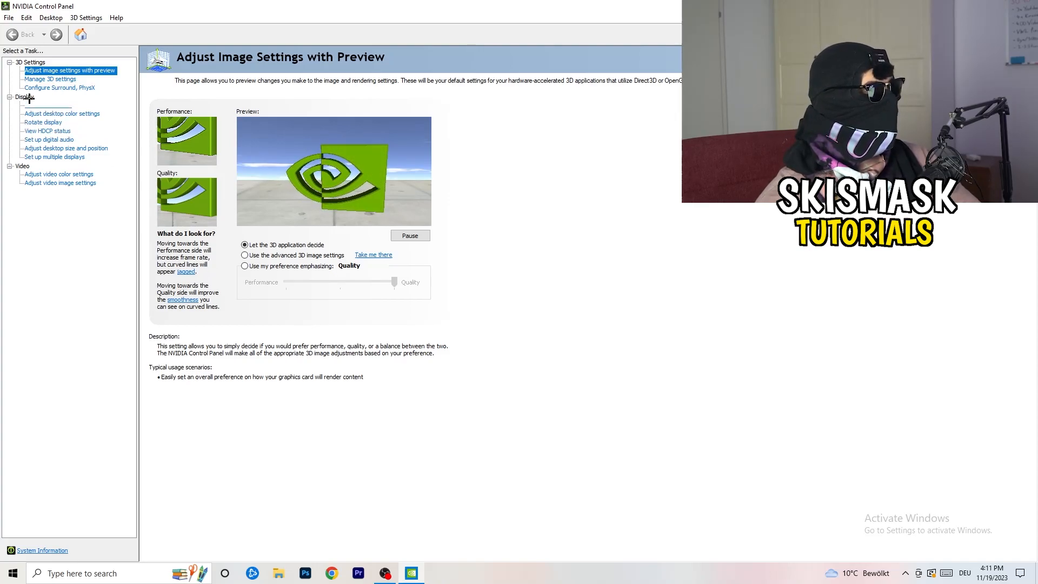
Close NVIDIA Control Panel, leaving image settings to each 3D application
left_click(47, 105)
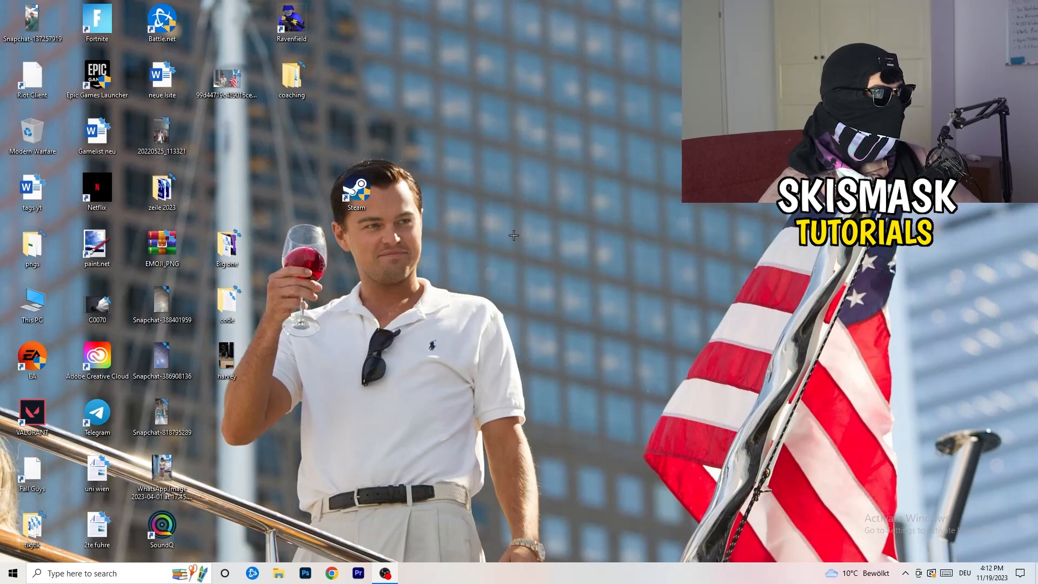
Launch Windows Settings from the Start menu
left_click(11, 573)
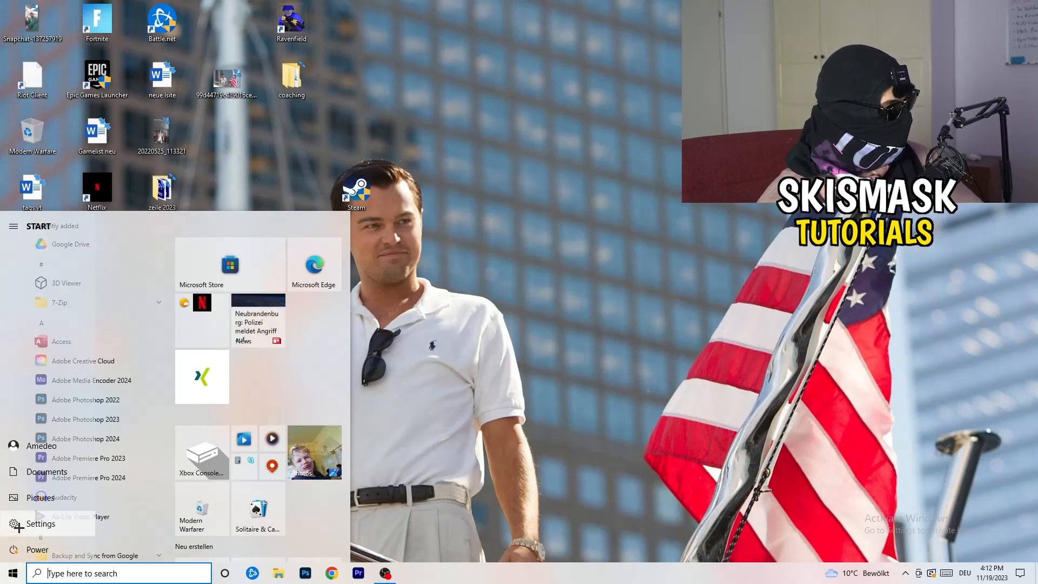
left_click(40, 524)
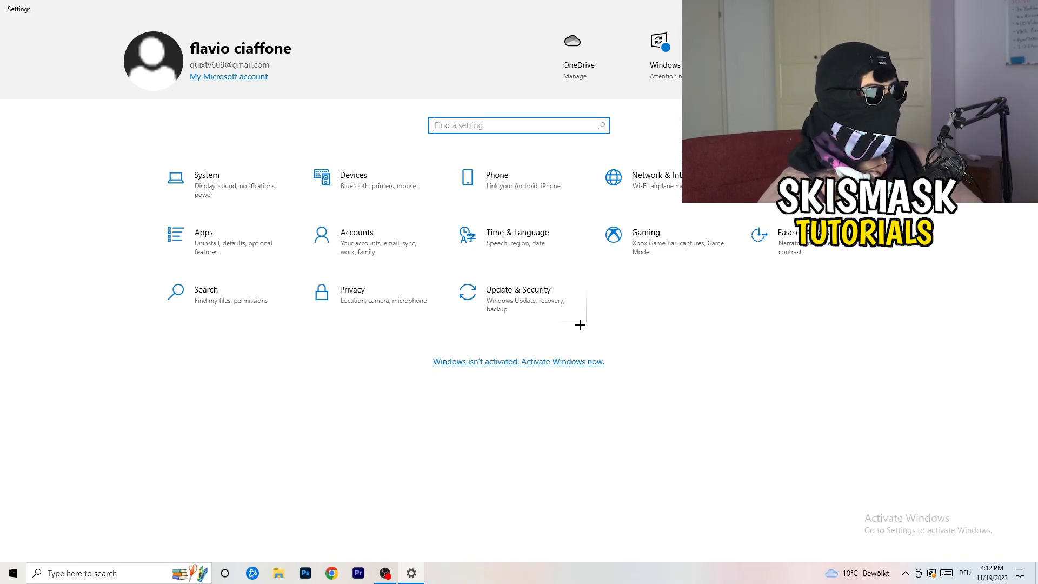
On System > Display, keep scaling at 100% (Recommended) with 1920 × 1080 resolution
left_click(205, 181)
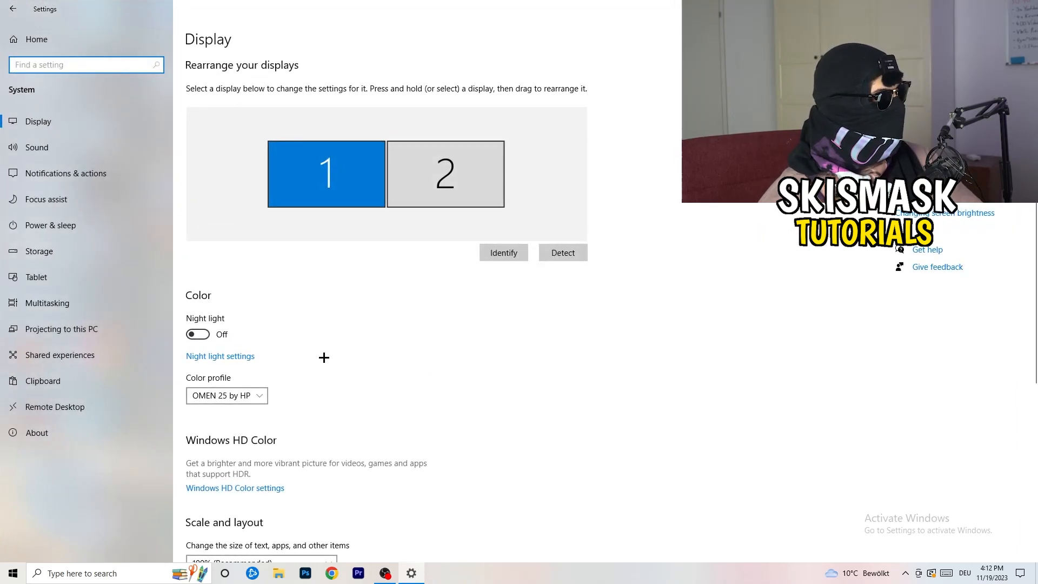
mouse_move(327, 50)
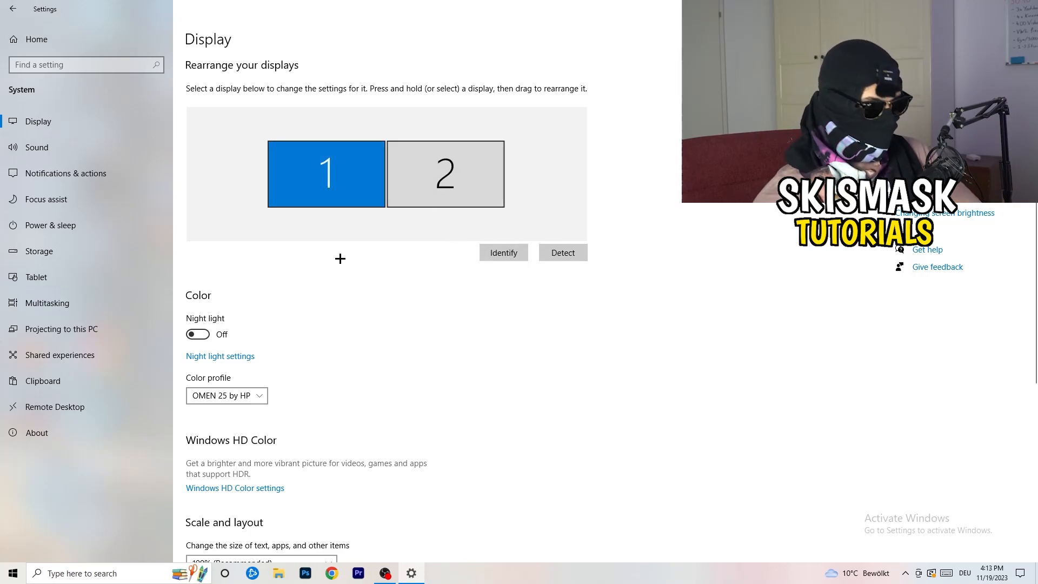
scroll("down", 3)
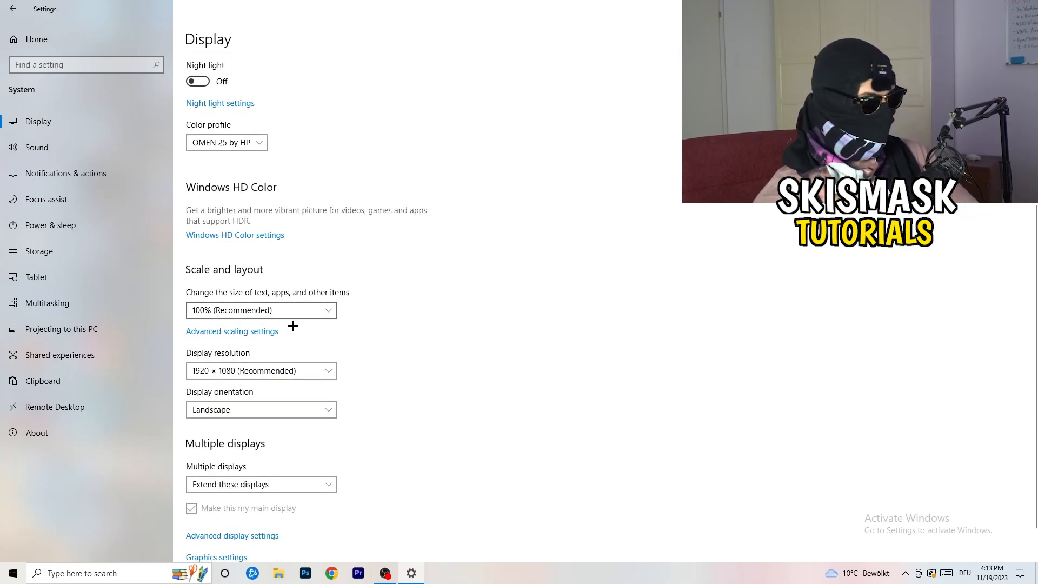
left_click(260, 310)
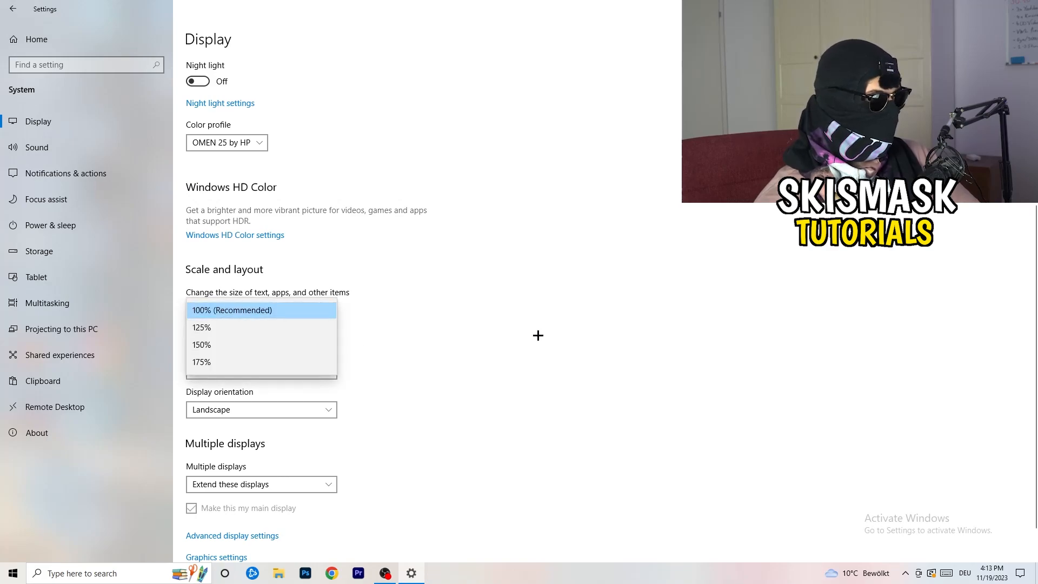
left_click(232, 310)
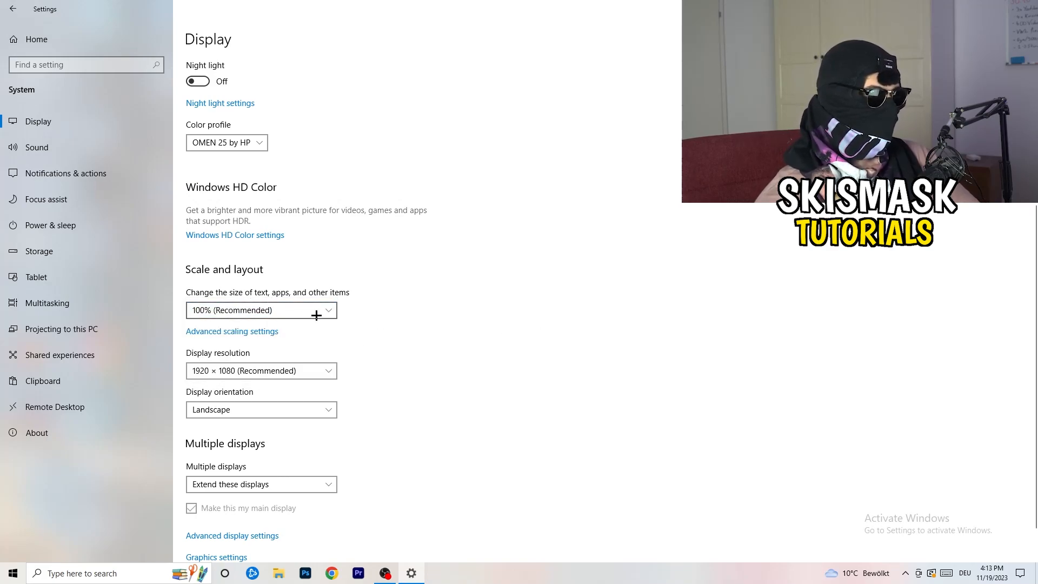
scroll("down", 3)
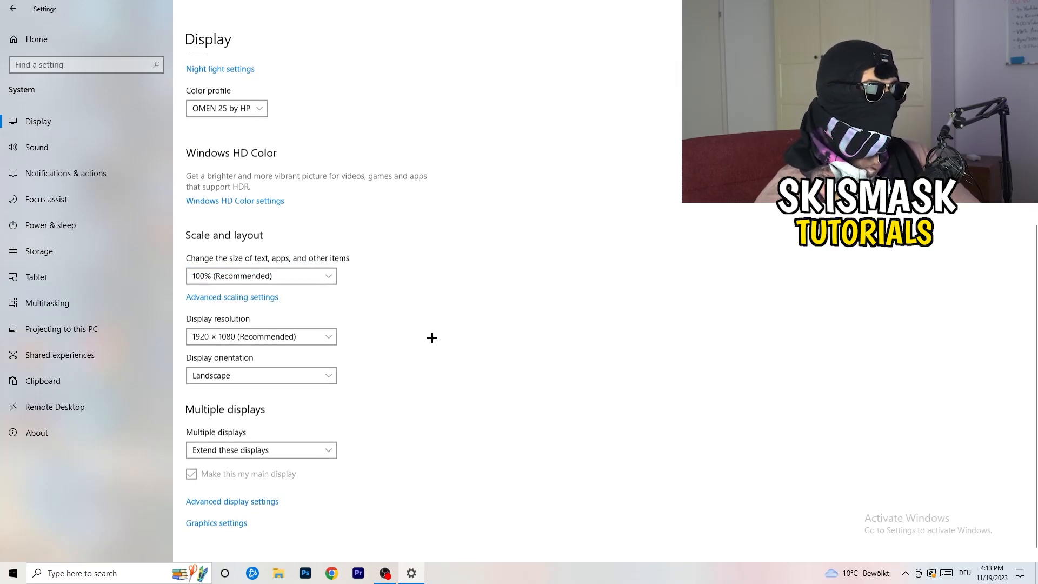
scroll("down", 3)
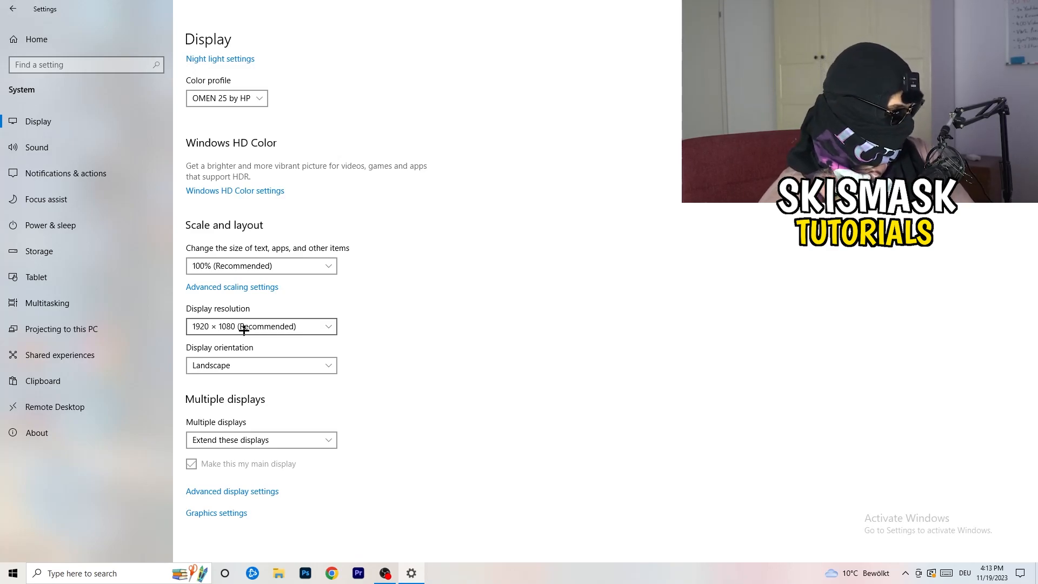
Show the System Storage page with drive C: usage and Storage Sense on
left_click(49, 225)
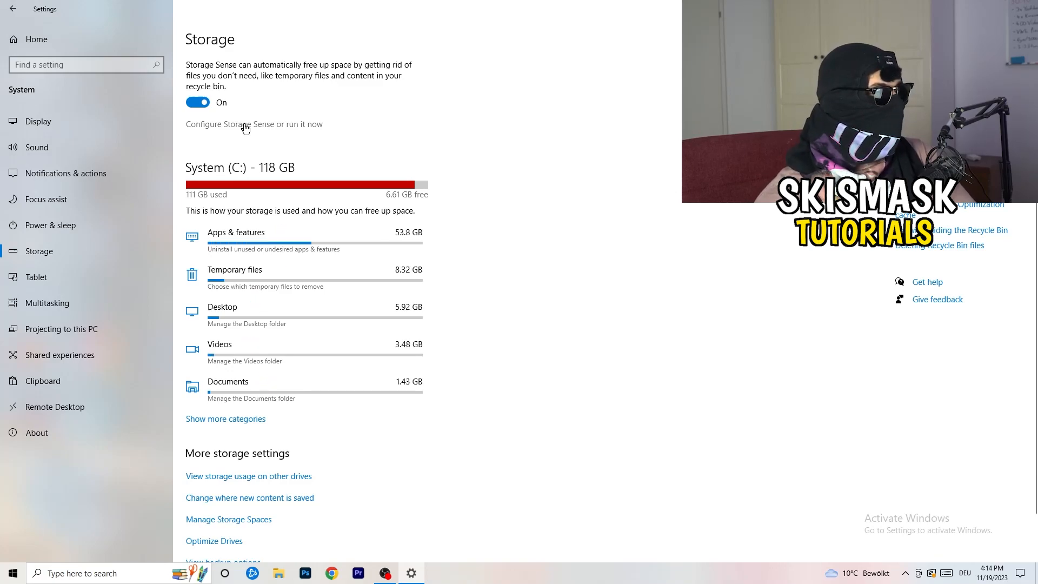
Set Storage Sense to run weekly, clearing recycle bin after 14 days and Downloads after 60 days
left_click(253, 123)
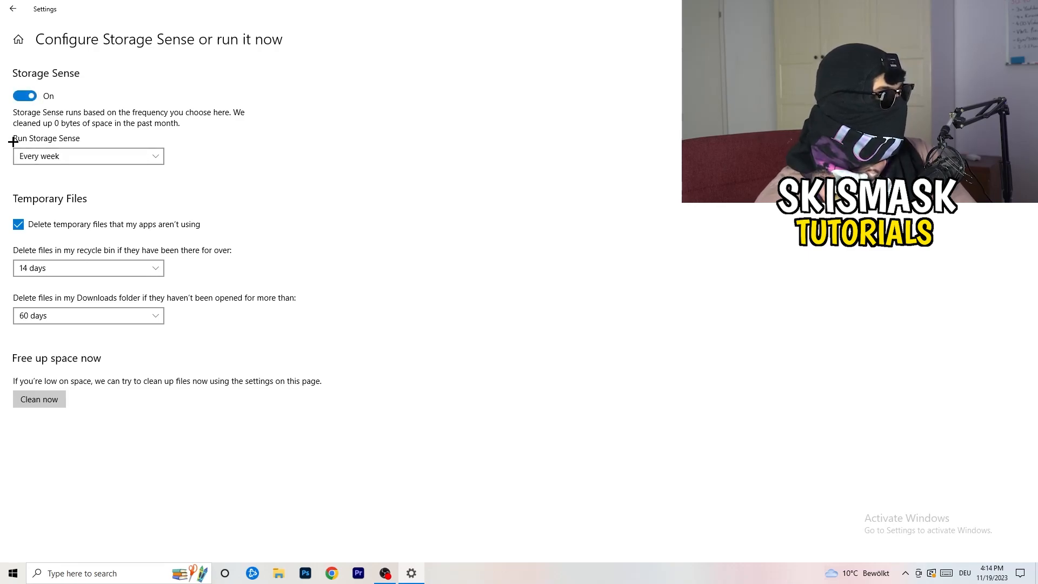
left_click(87, 155)
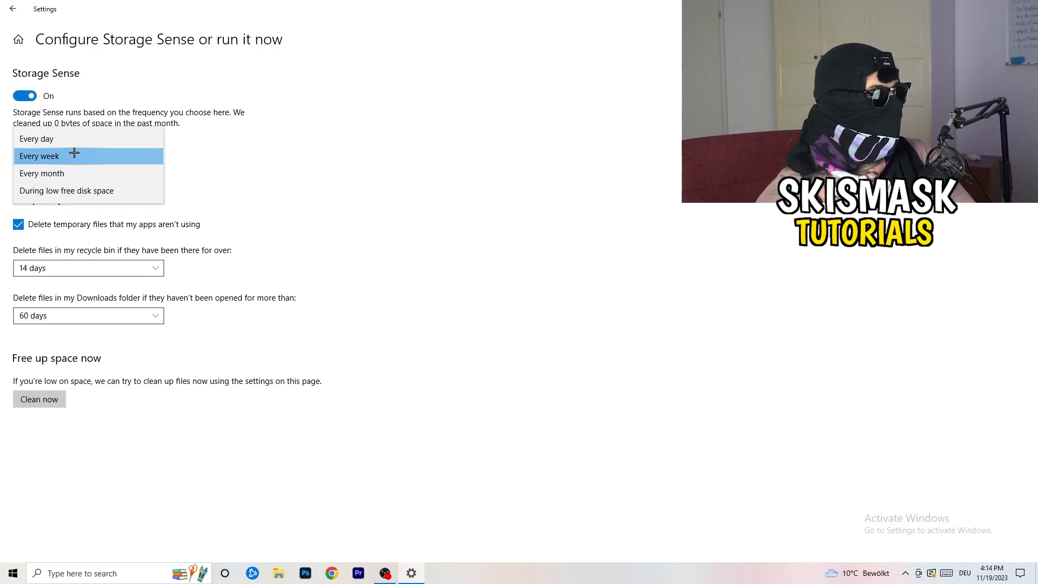
left_click(39, 156)
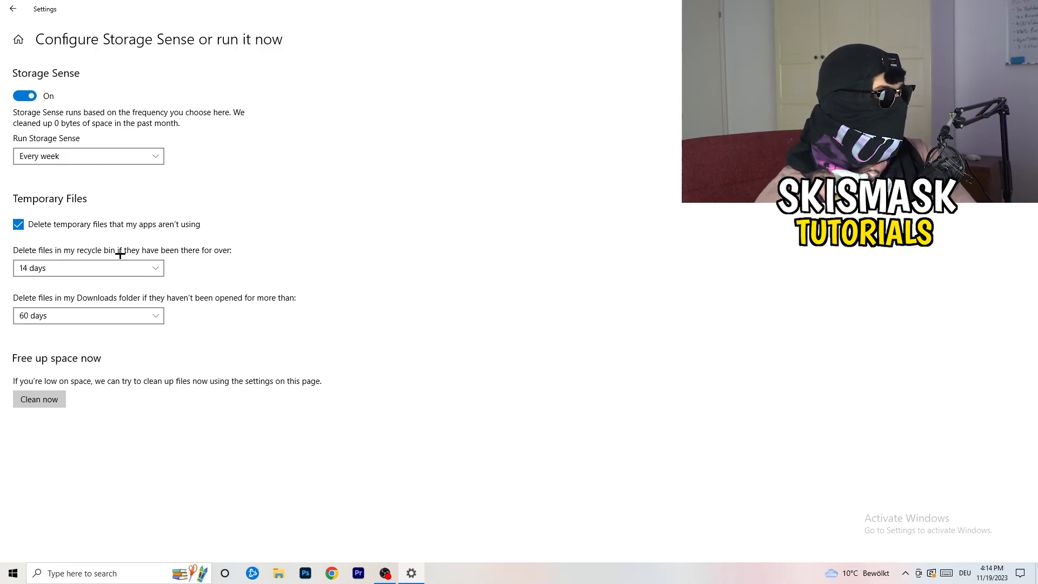
left_click(87, 267)
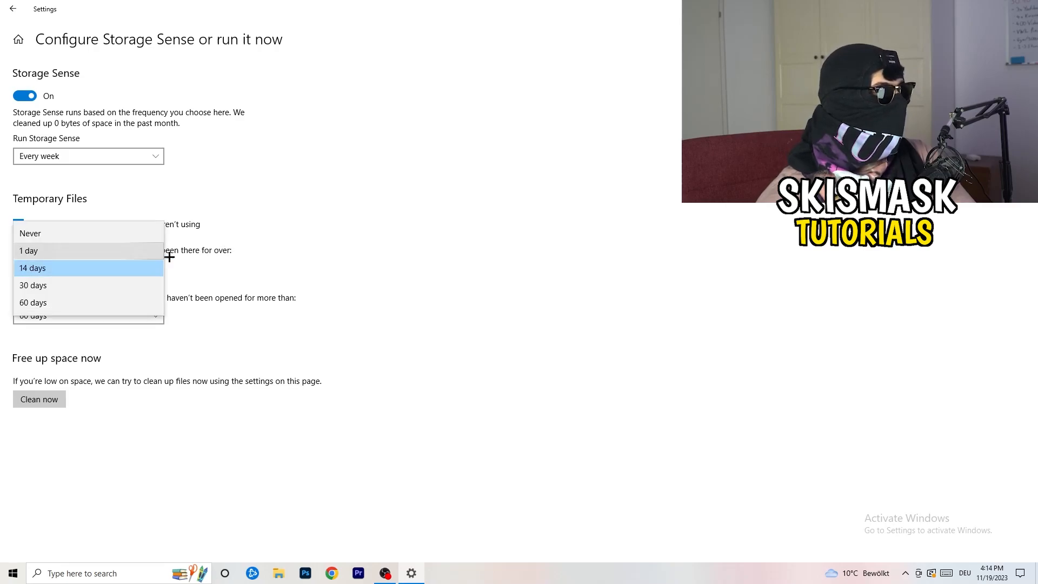
left_click(31, 267)
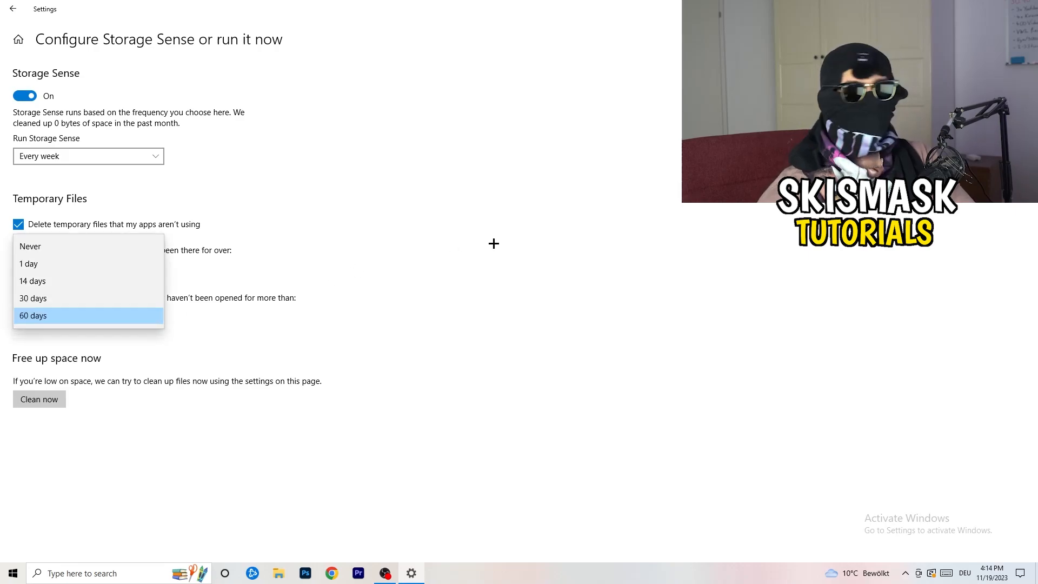
left_click(32, 281)
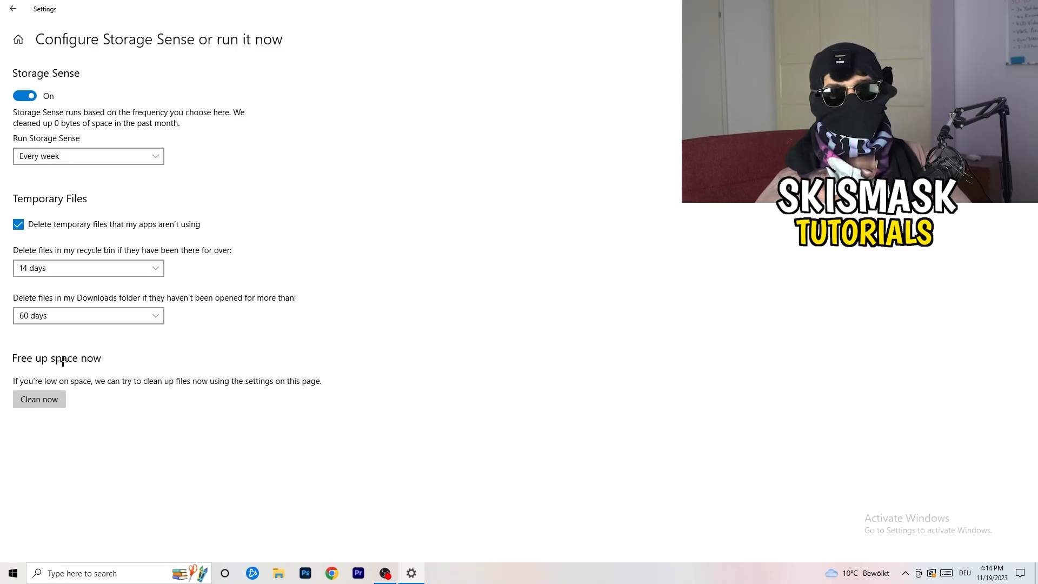
left_click(13, 9)
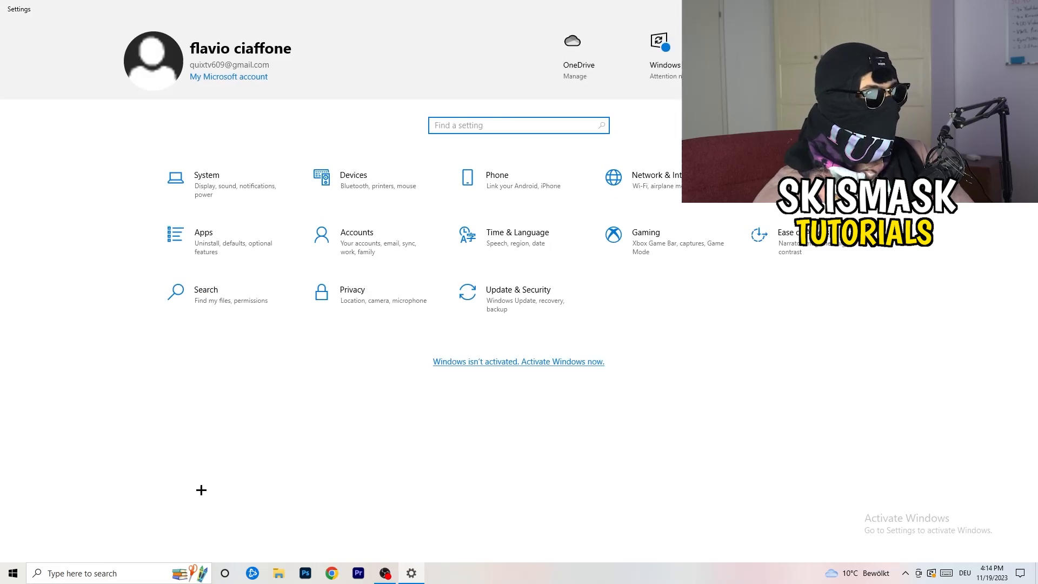
Keep Xbox Game Bar off with controller launch disabled, then move to Captures
left_click(646, 232)
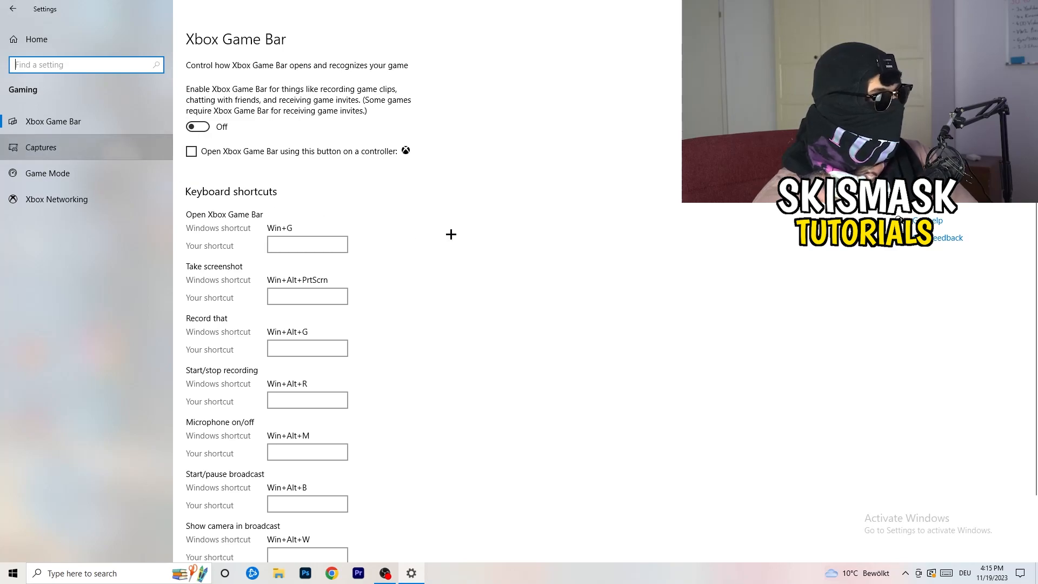
left_click(40, 147)
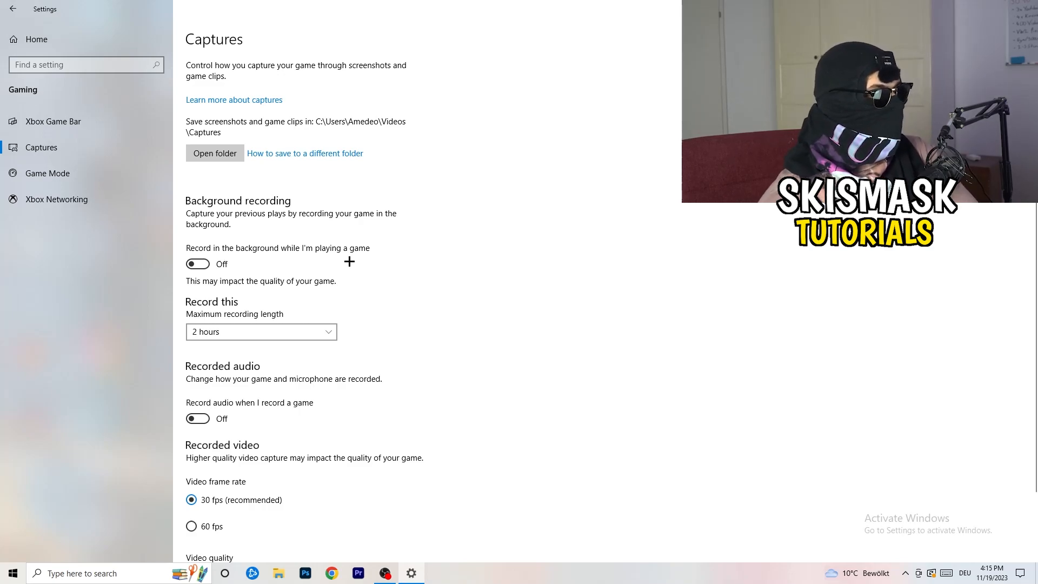
Leave background recording and game audio recording off on the Captures page
scroll("down", 3)
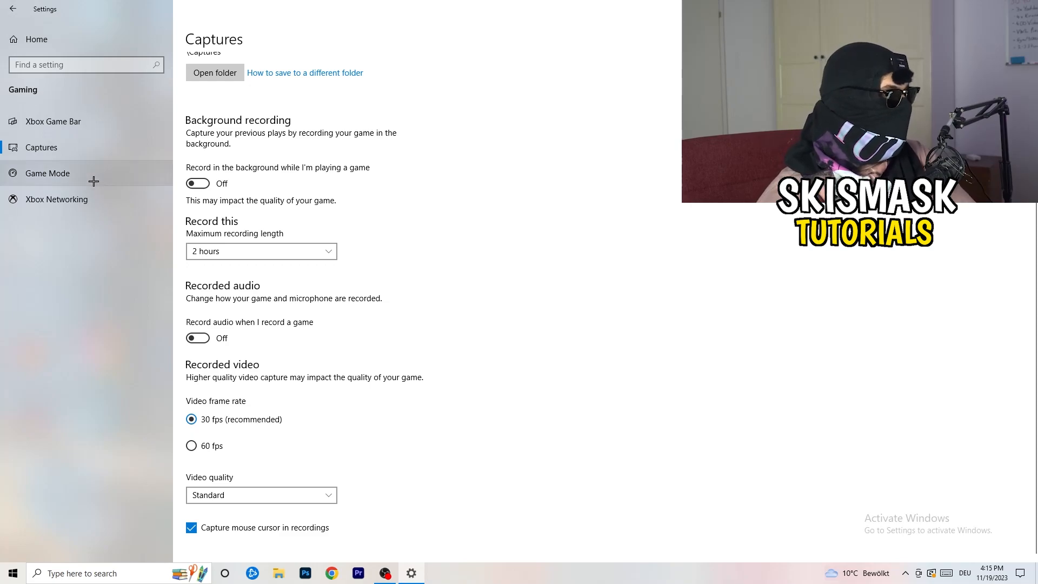
left_click(46, 173)
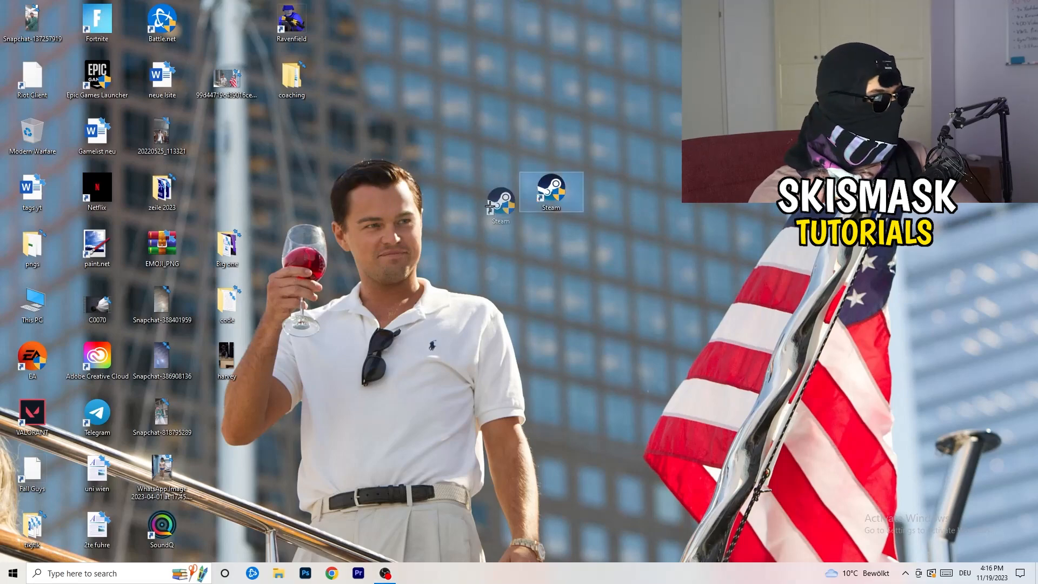
In the Steam shortcut's Compatibility settings, enable Windows 8 mode and Run as administrator
right_click(550, 192)
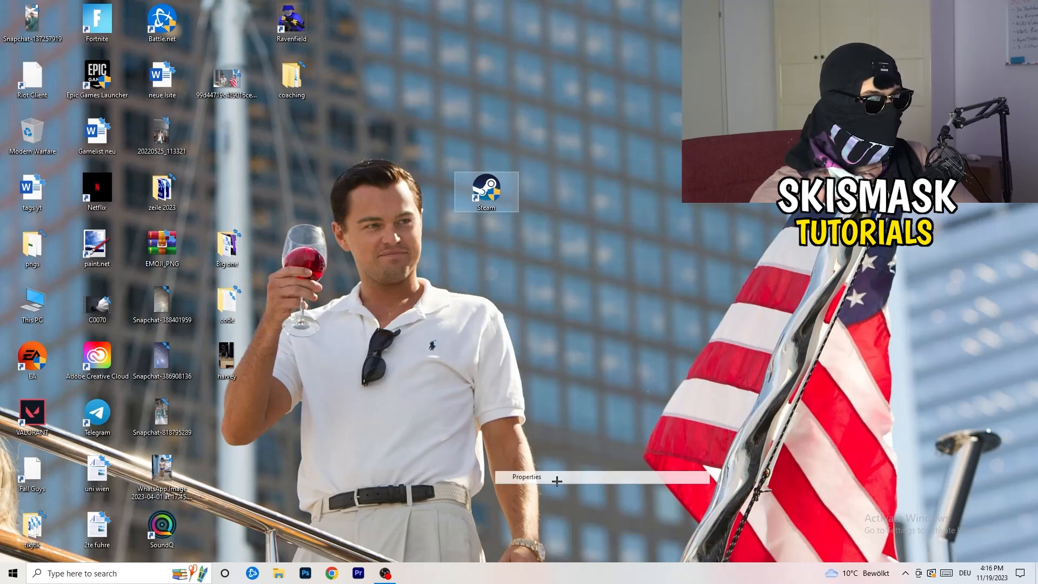
left_click(525, 476)
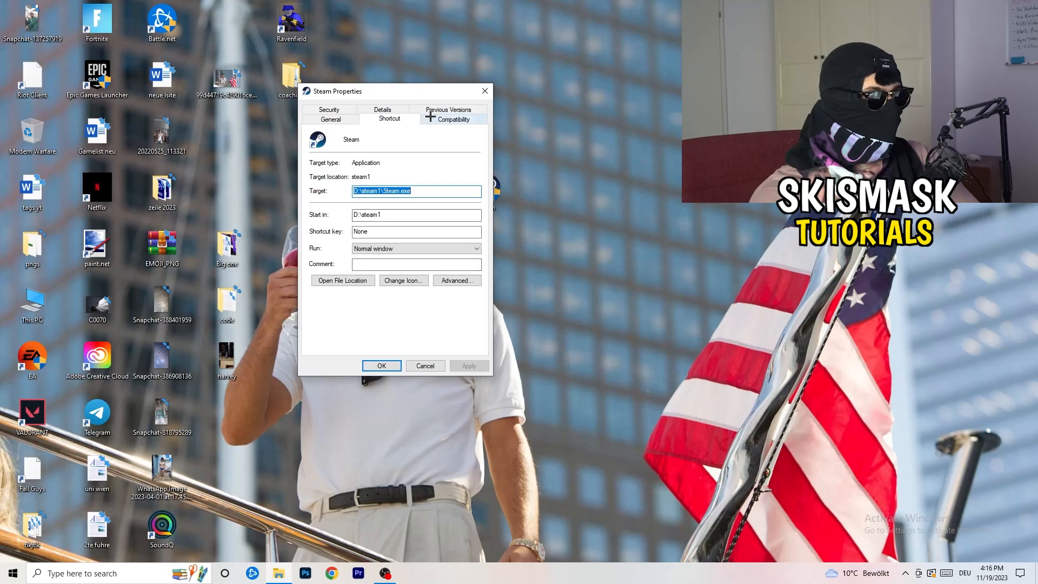
left_click(453, 119)
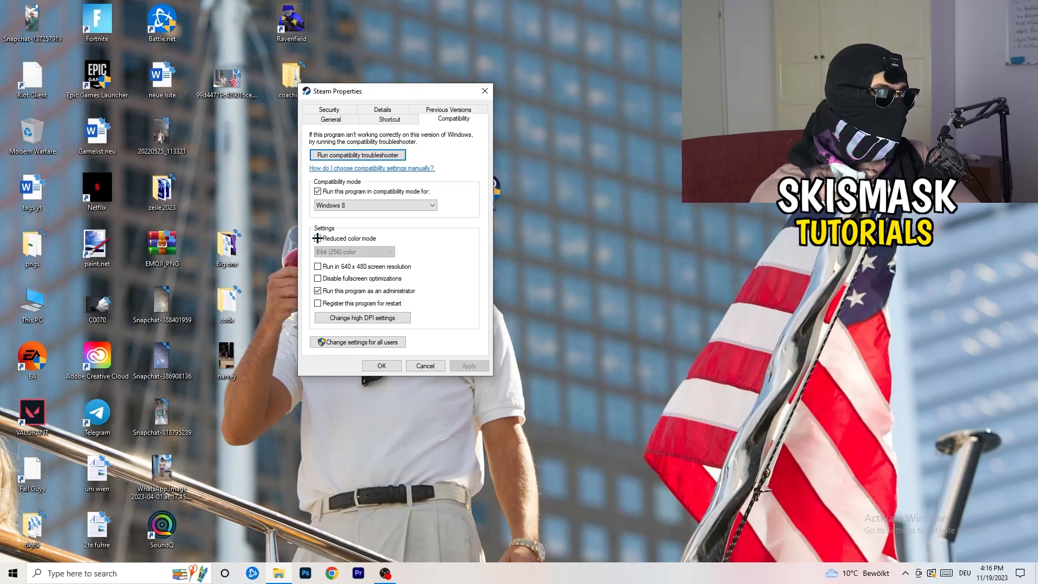
left_click(318, 238)
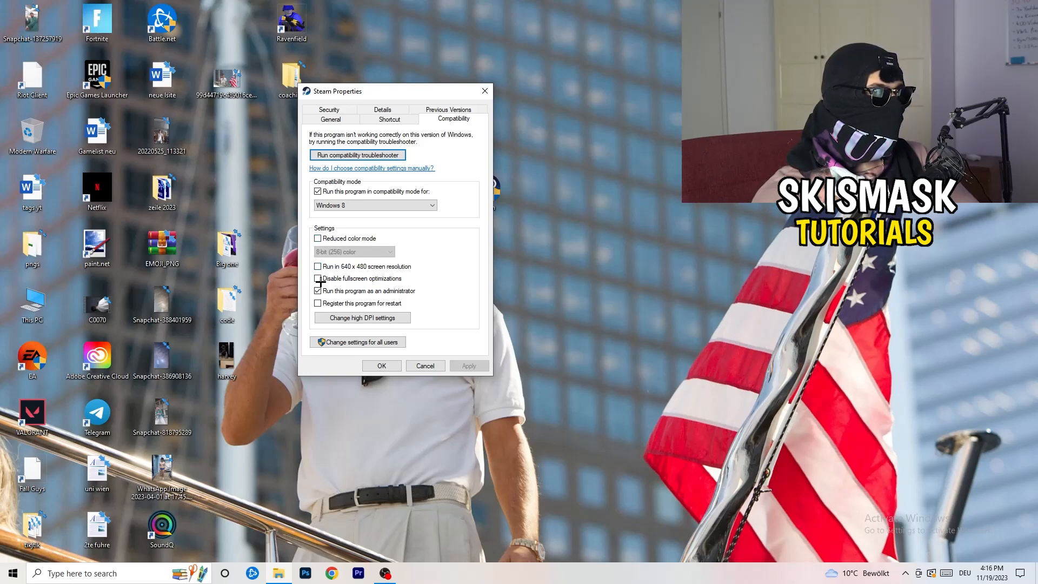
left_click(318, 291)
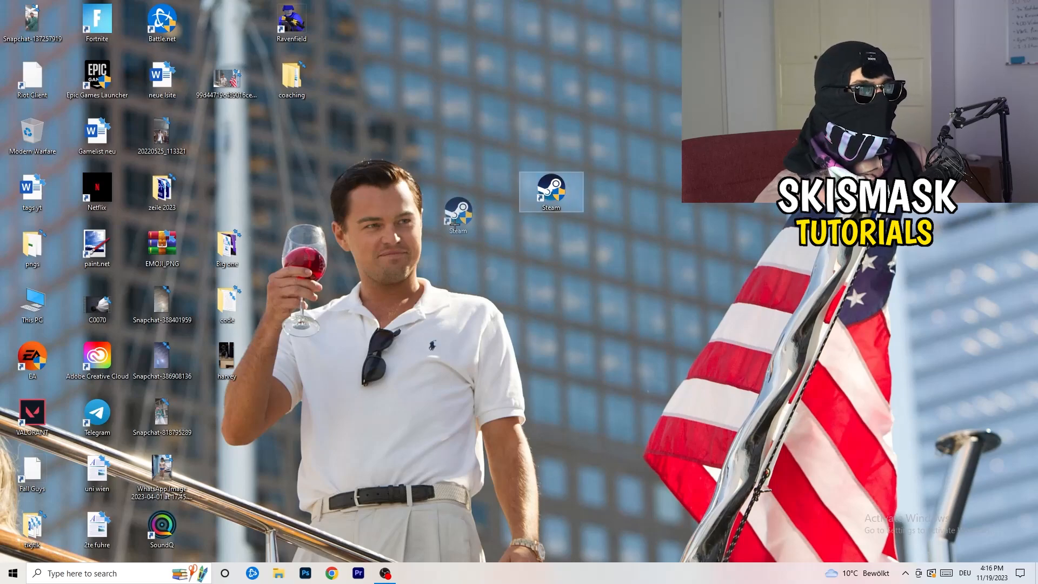
Review the Steam shortcut's Compatibility properties and close them unchanged
right_click(456, 211)
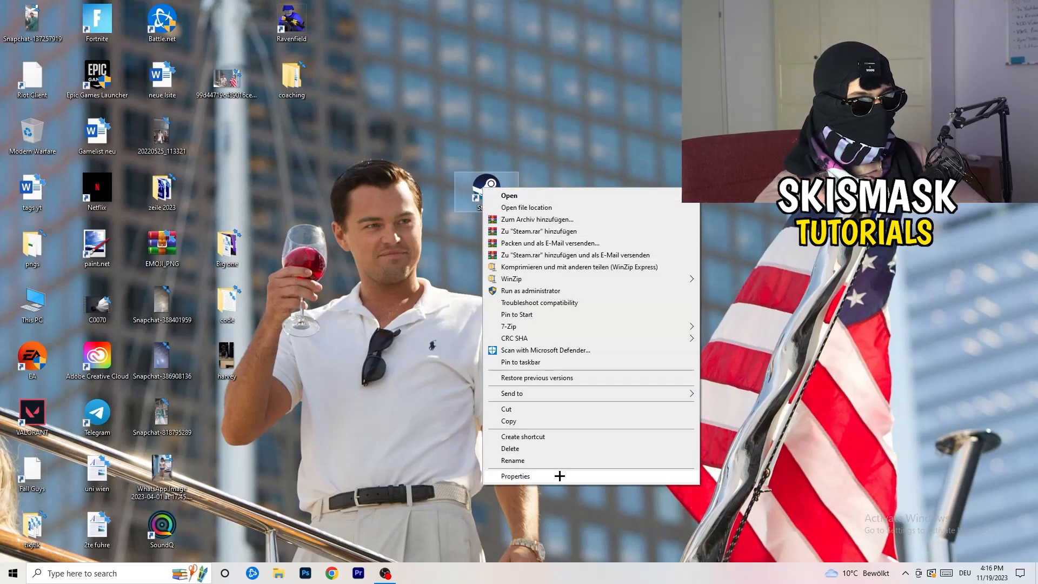
left_click(514, 476)
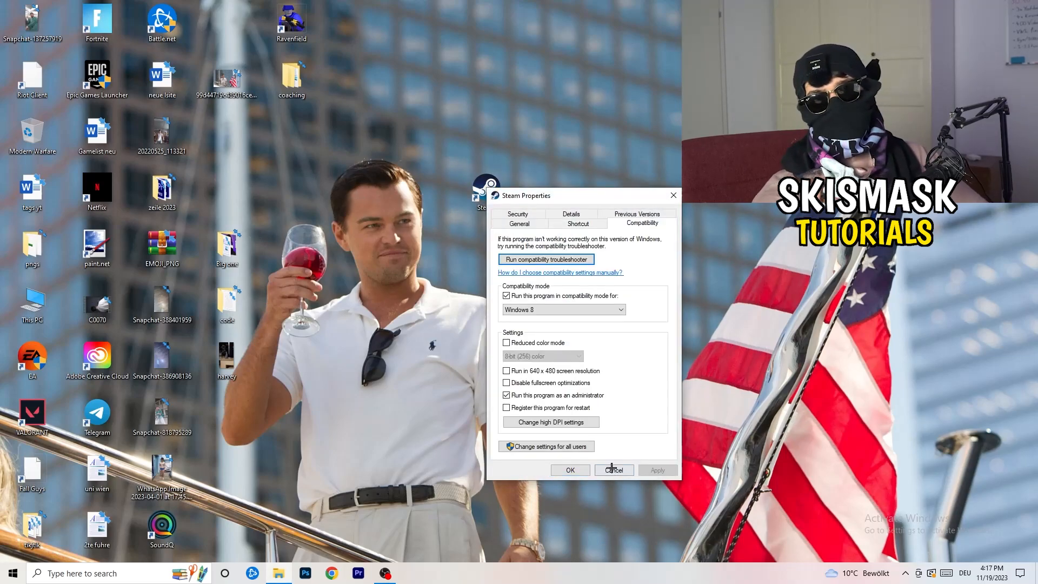
left_click(614, 469)
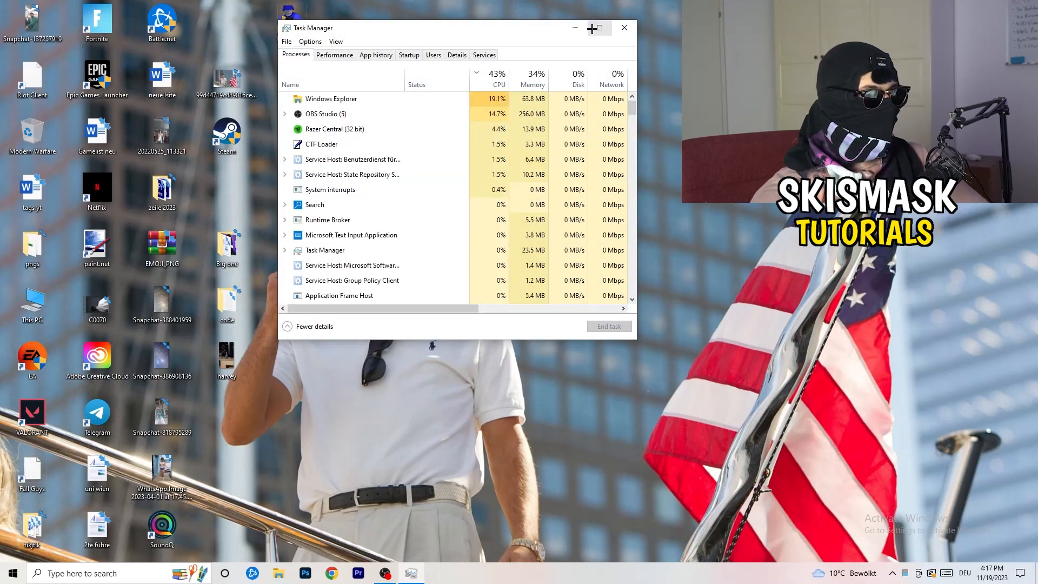
Maximize Task Manager and show the actions for Creative Cloud UI Helper.exe in Details
left_click(595, 28)
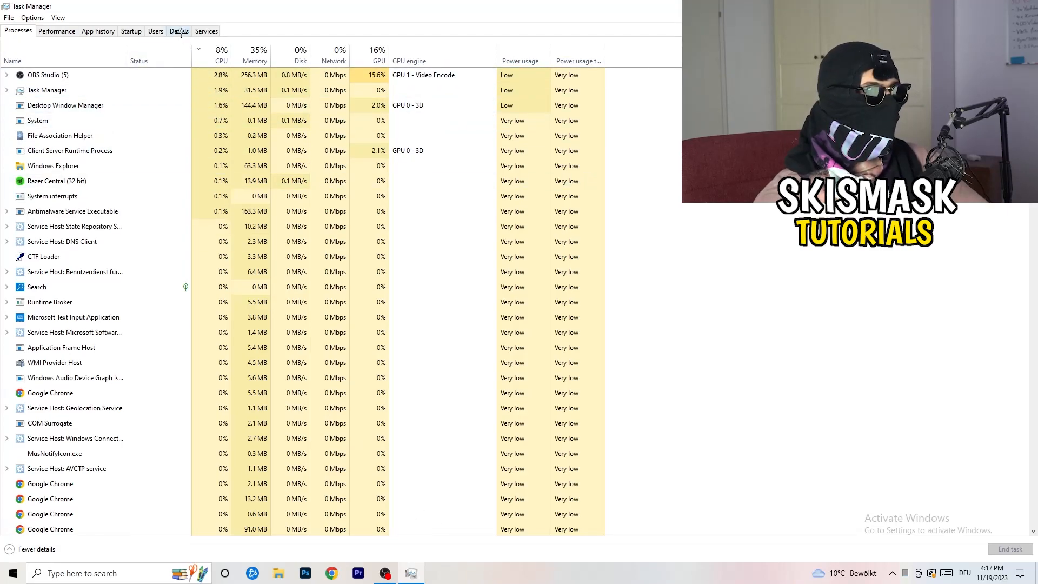
left_click(179, 31)
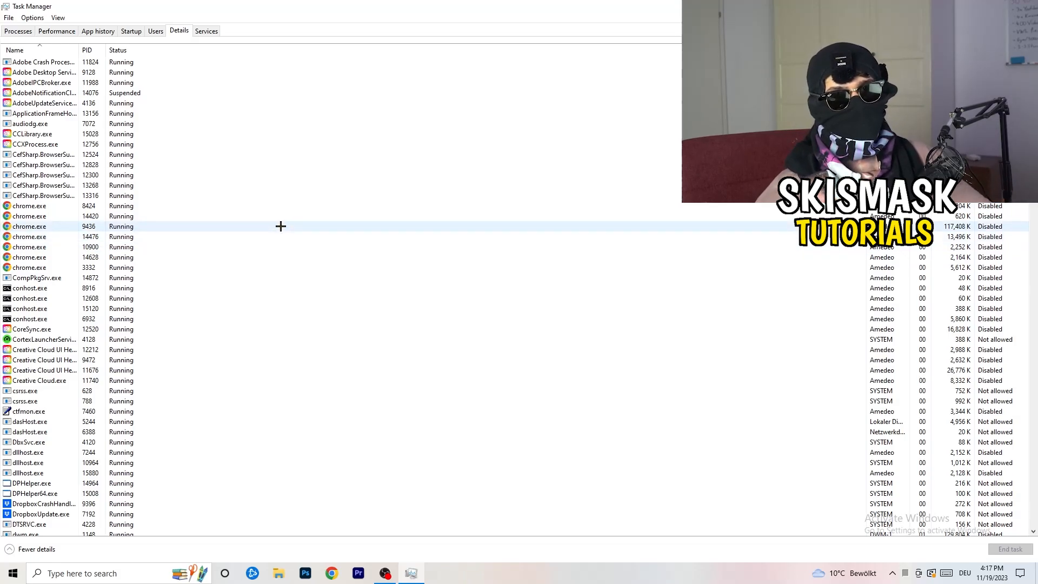
left_click(43, 358)
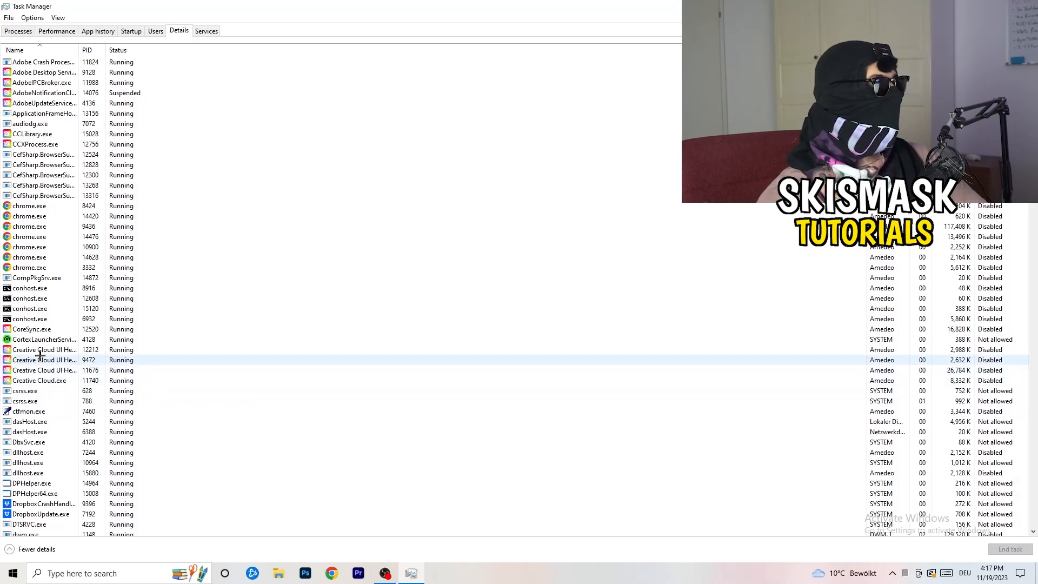
mouse_move(45, 359)
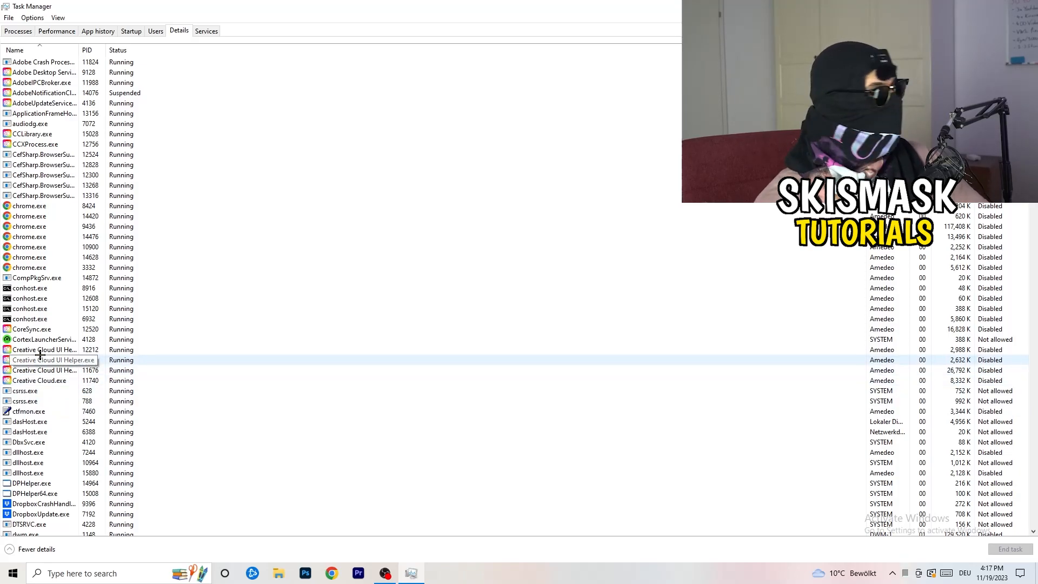
right_click(44, 349)
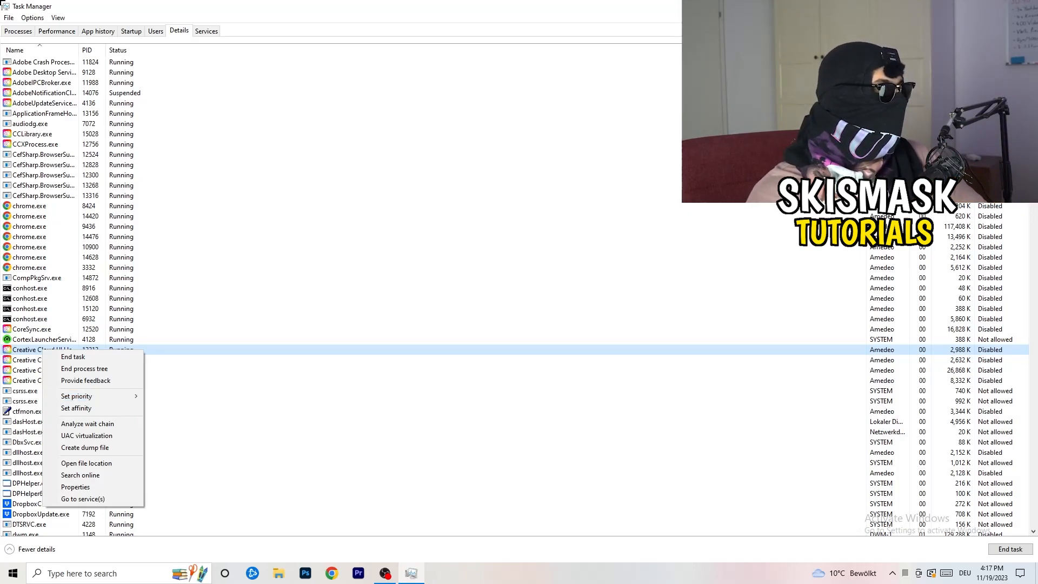
Show the Startup list of apps with their enabled status and startup impact
left_click(131, 30)
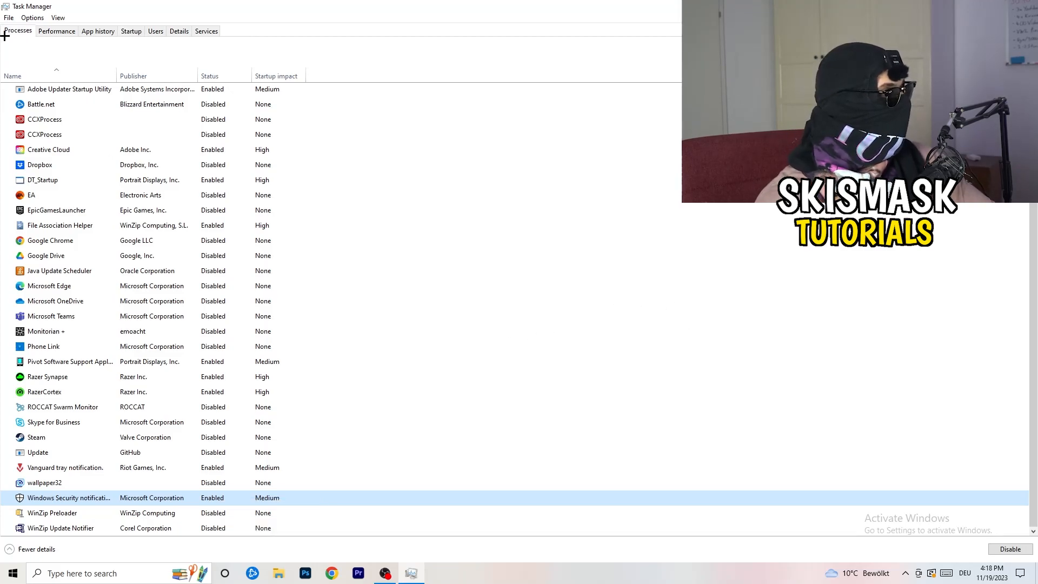
Sort the Processes list by GPU use and show the actions for OBS Studio
left_click(18, 30)
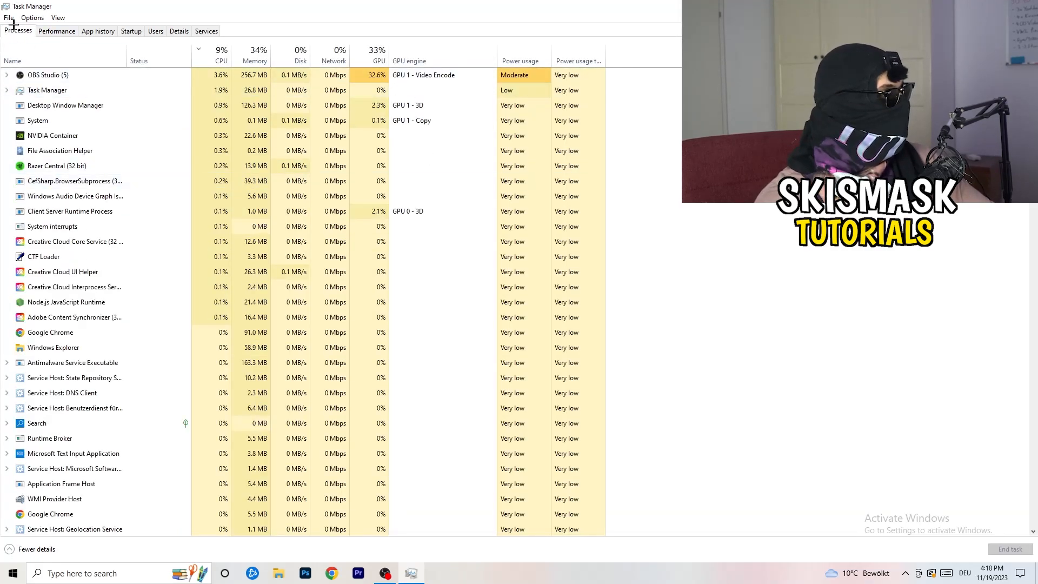
scroll("down", 3)
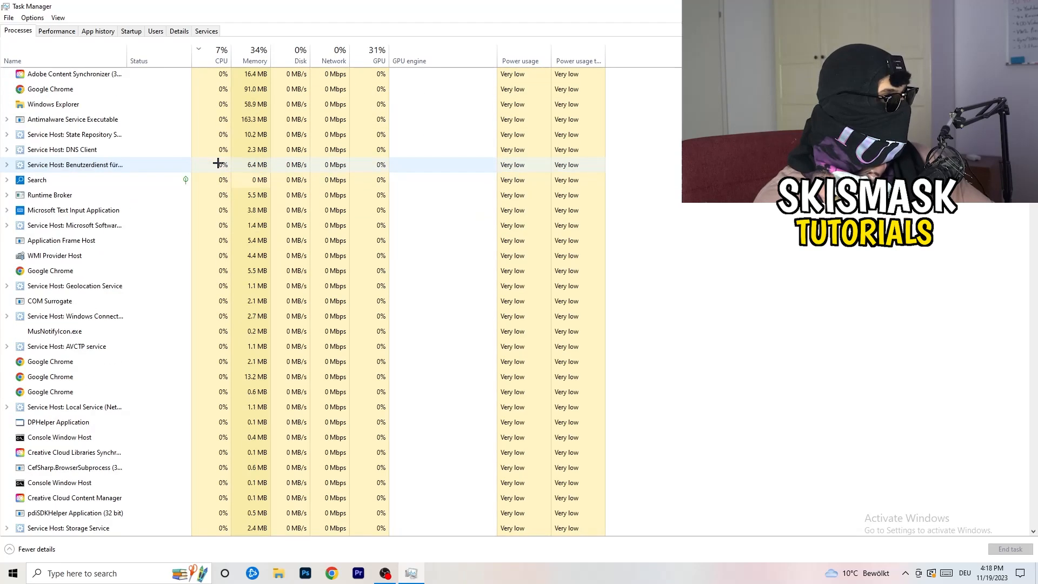
left_click(377, 53)
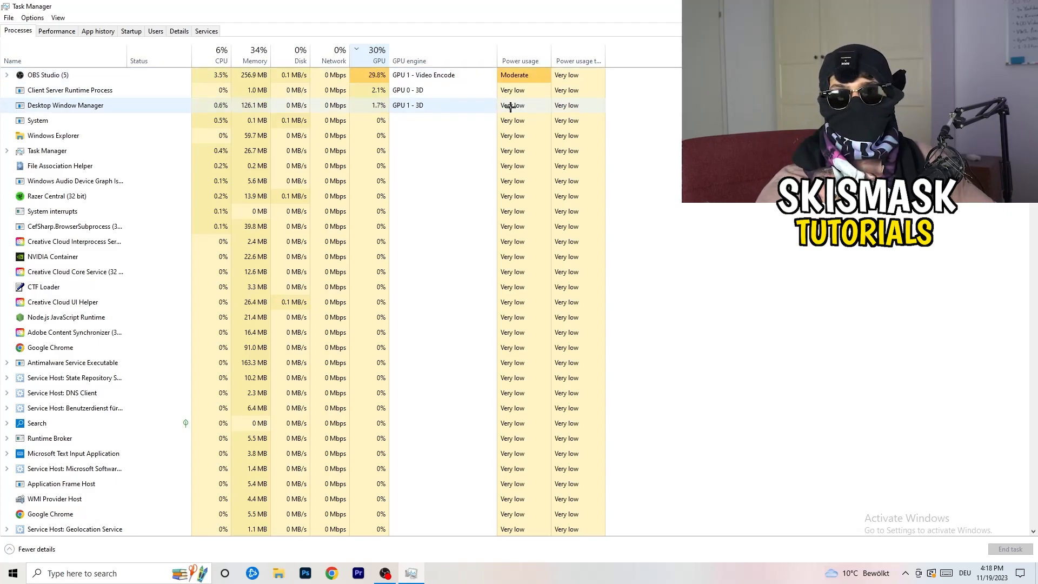
right_click(47, 75)
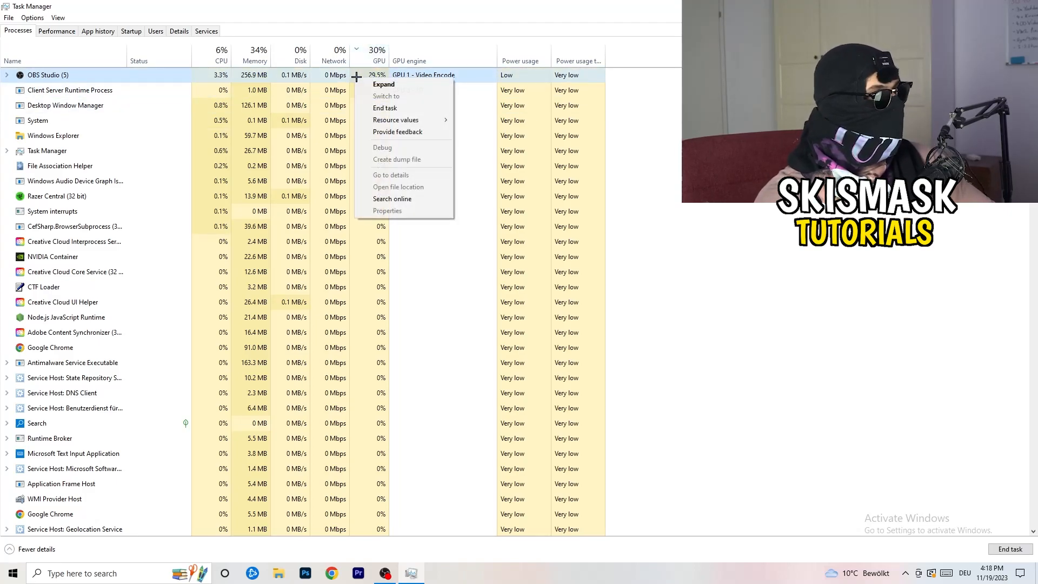